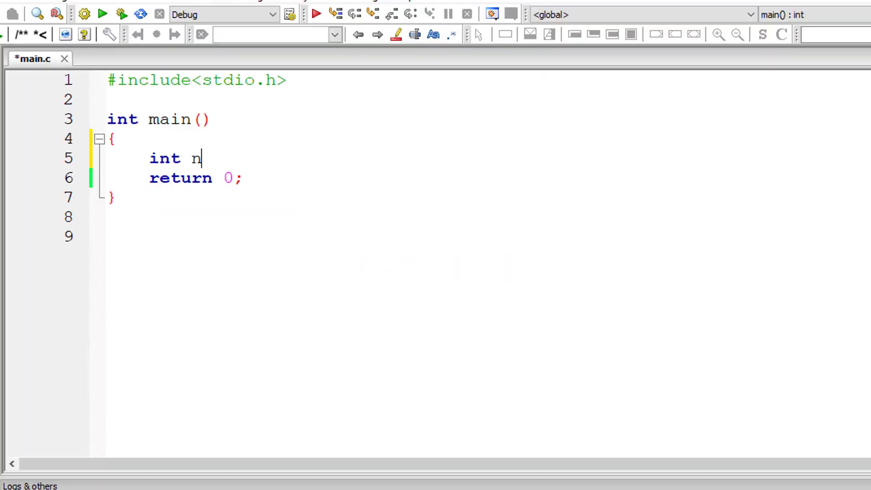
Declare int num, count and sum initialised to 0 in main
text(um, count, sum)
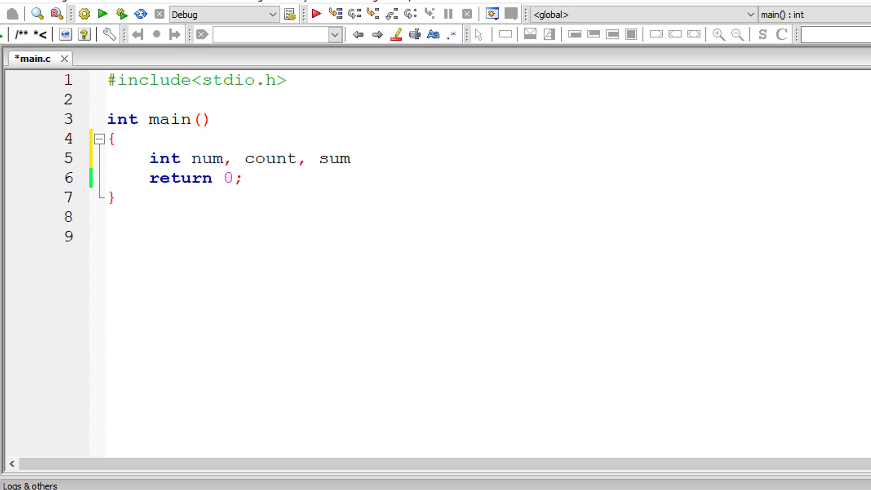
text(= 0;)
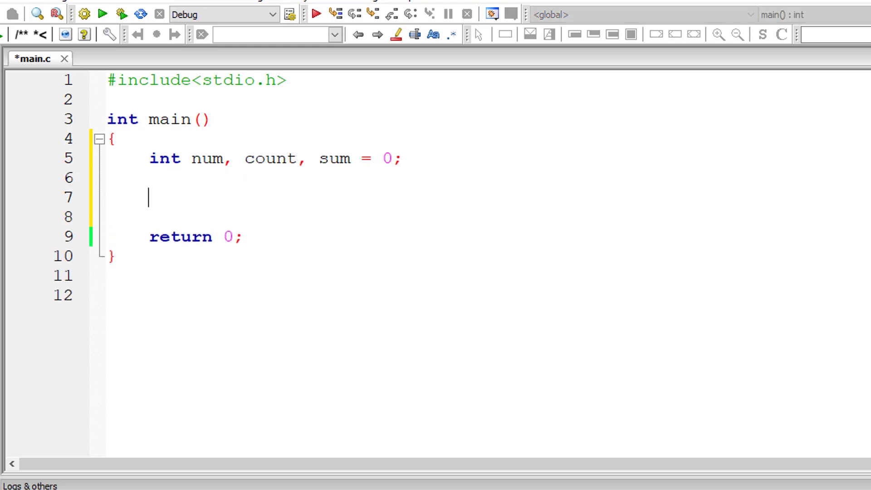
Prompt "Enter the limit" and read the value into num with scanf("%d", &num)
text(printf("Ent")
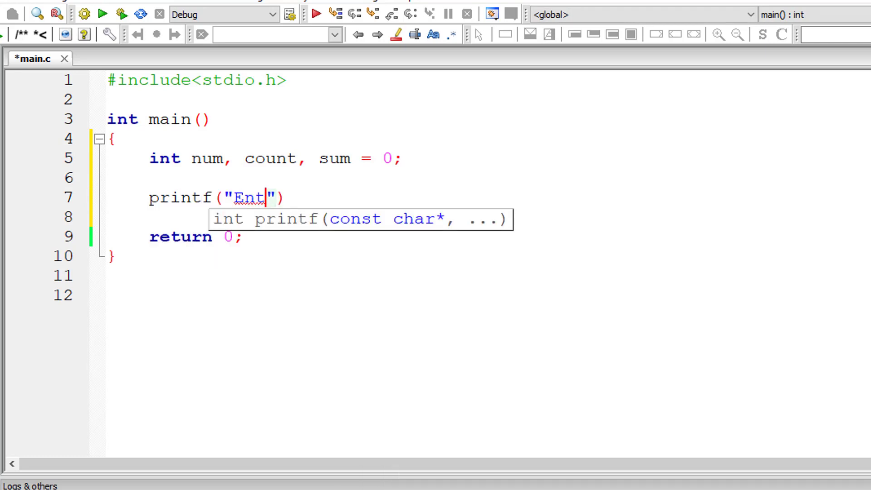
text(er the limit\n)
click(485, 217)
text(scanf(")
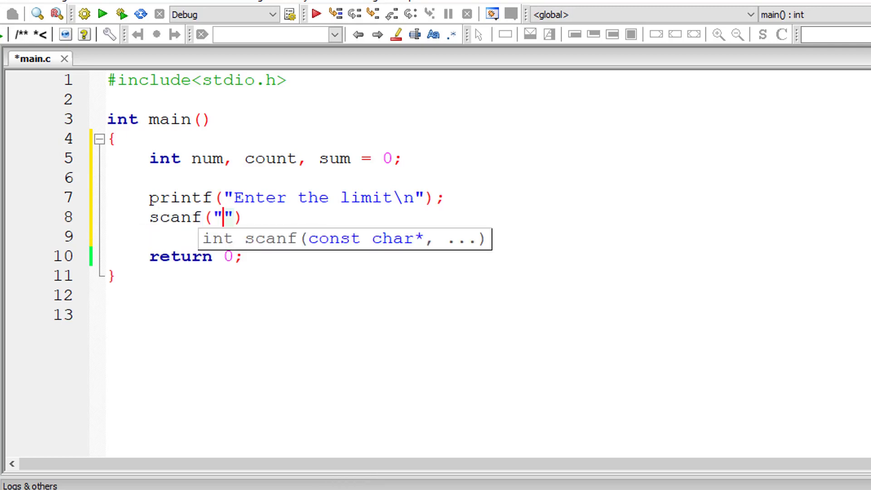
text(%d",)
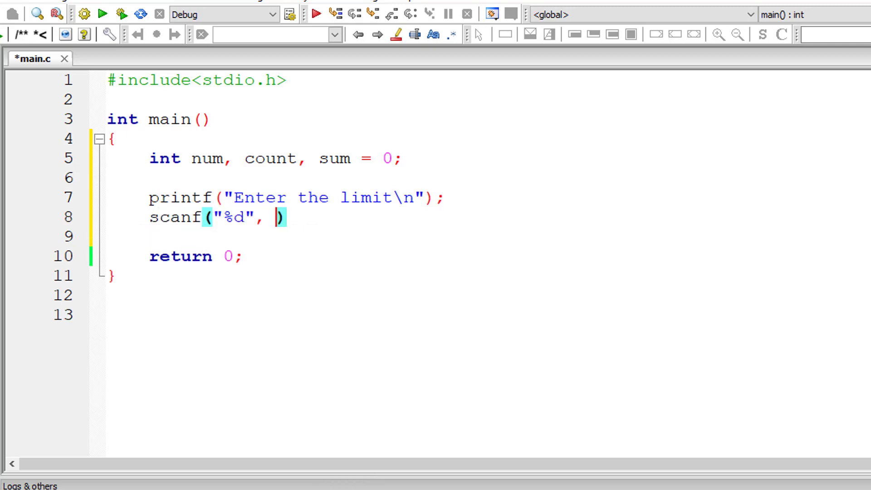
text(&num)
text(fo)
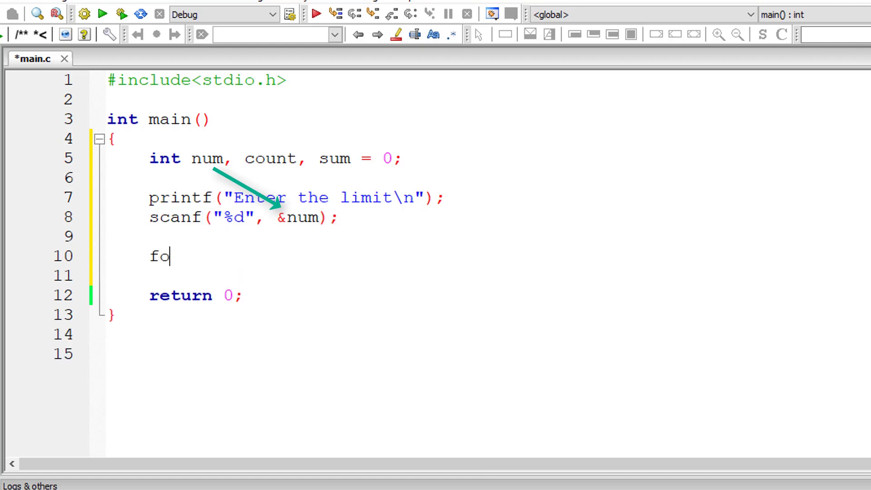
Write a for loop from count = 1 to num with the test if(count % 2 != 0)
text(r(count = 1; count <= num; count++)
click(488, 275)
text({)
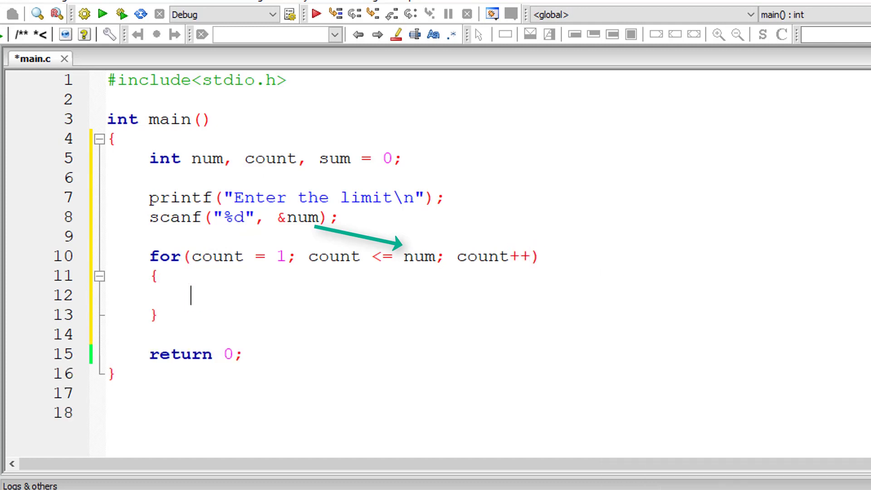
text(if()
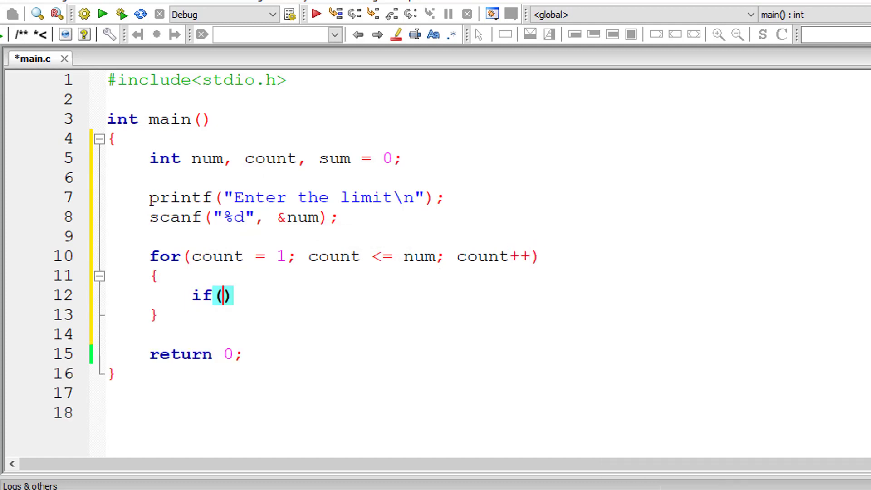
text(count %)
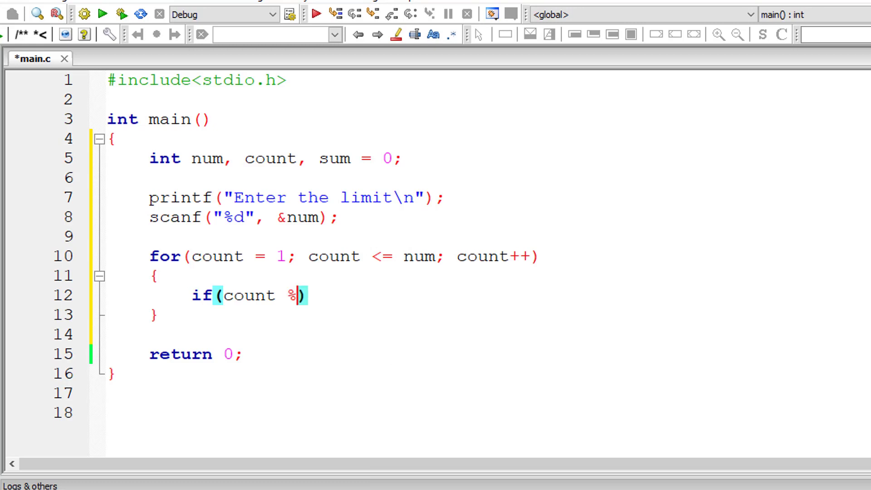
text(2 !)
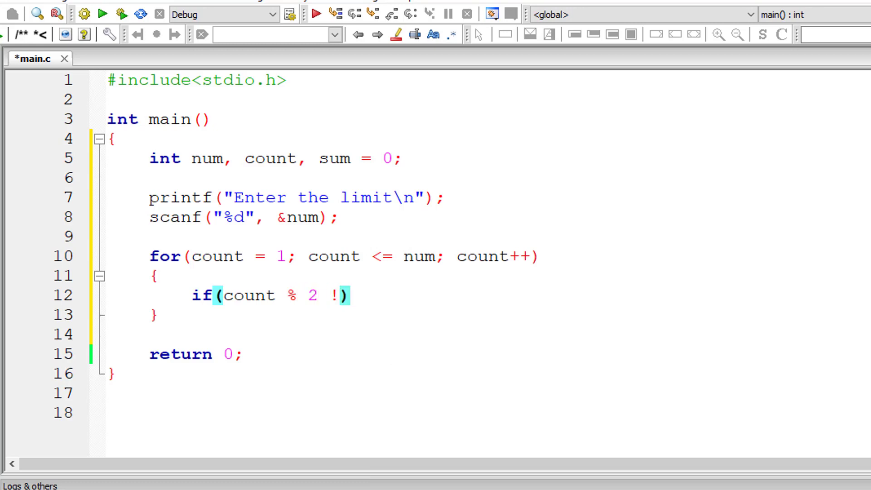
text(= 0))
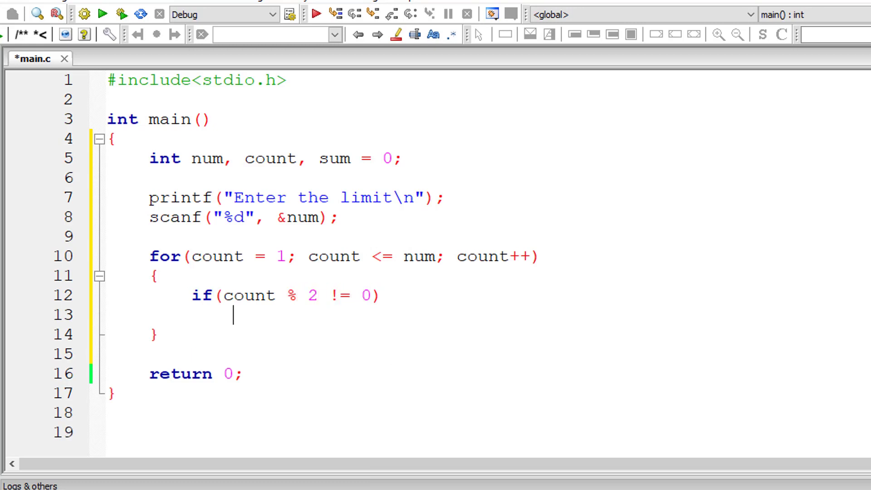
Add sum = sum + count; inside the if and begin a printf after the loop
text(sum =)
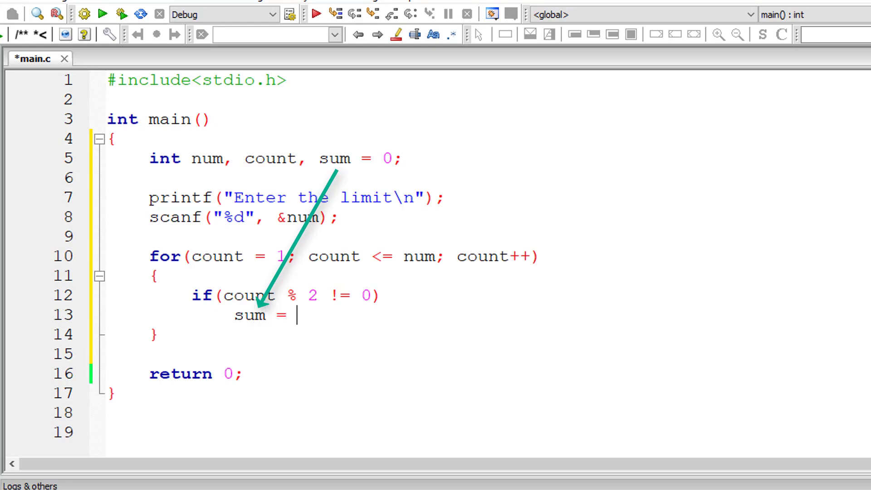
text(sum + co)
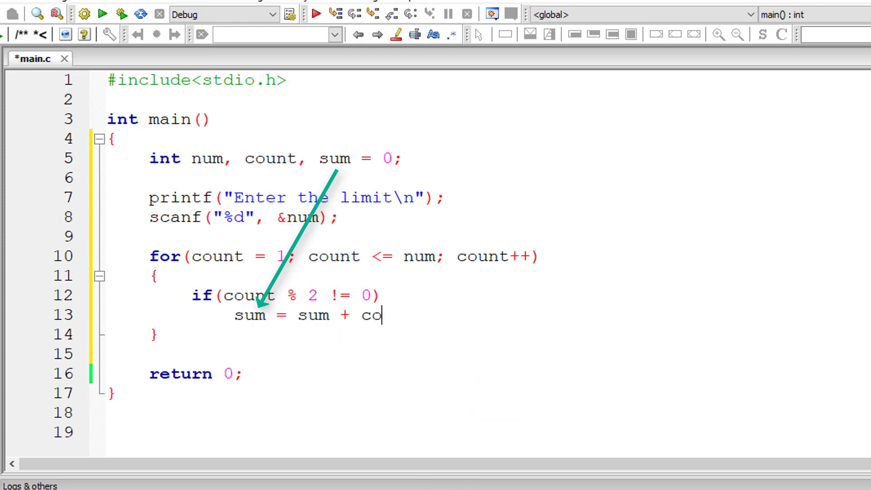
text(unt;)
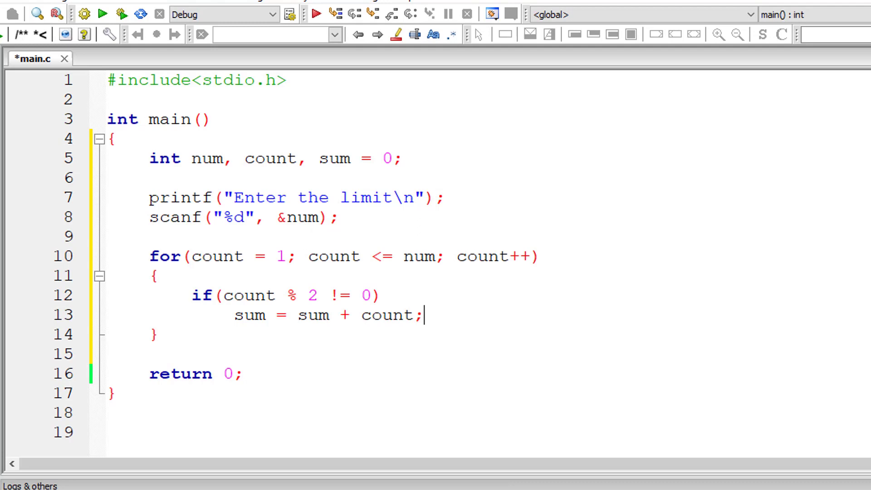
text(printf()
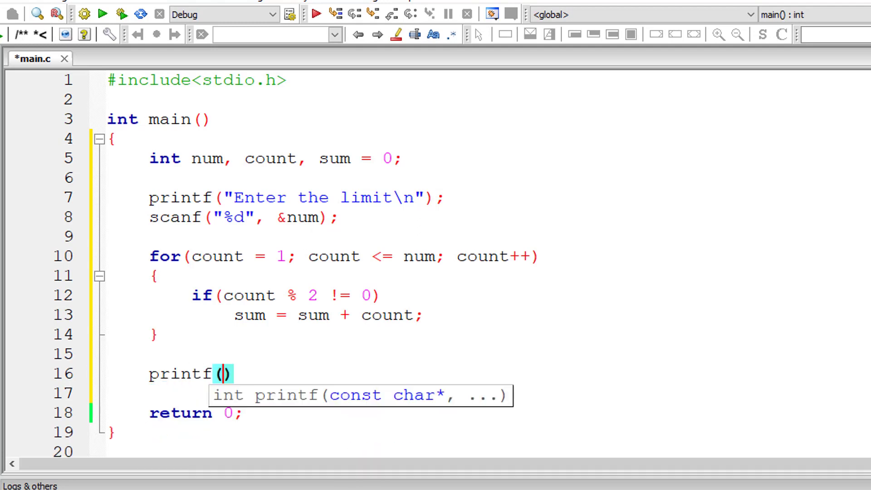
Complete printf "Sum of all the Odd numbers between 1 and %d is %d\n" with num, sum and save main.c
text("Sum of a")
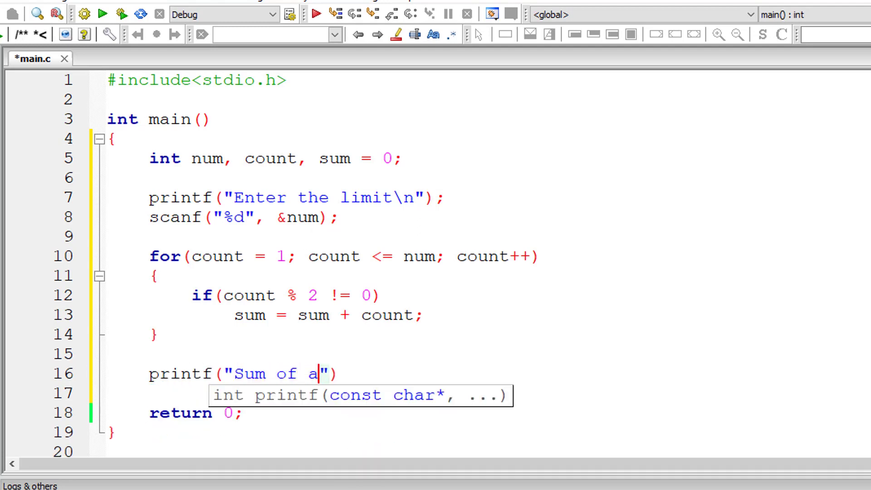
text(ll the)
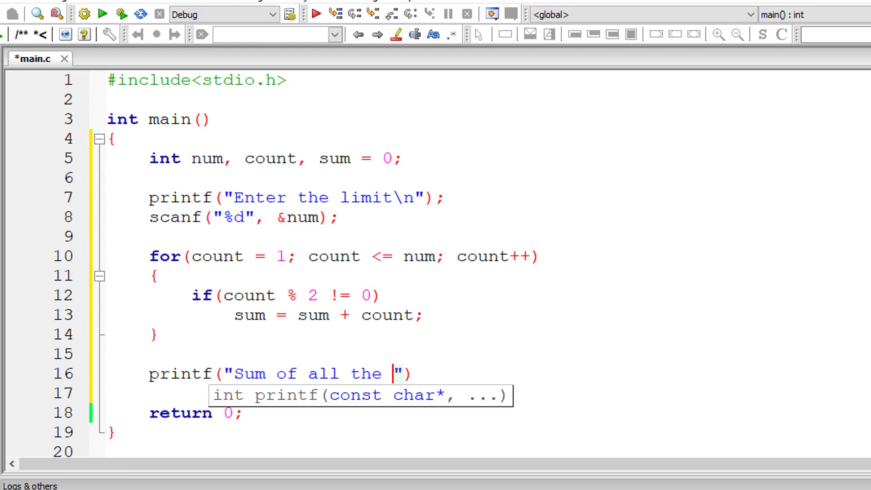
text(Odd numbers)
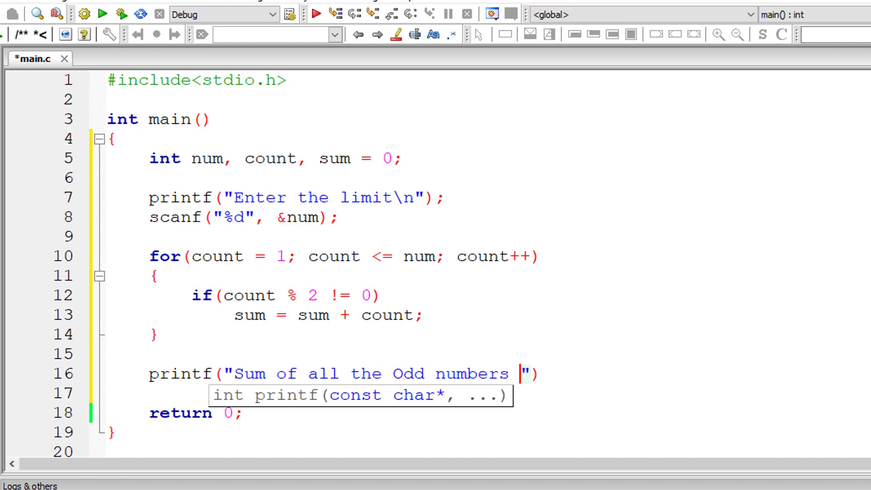
text(between 1)
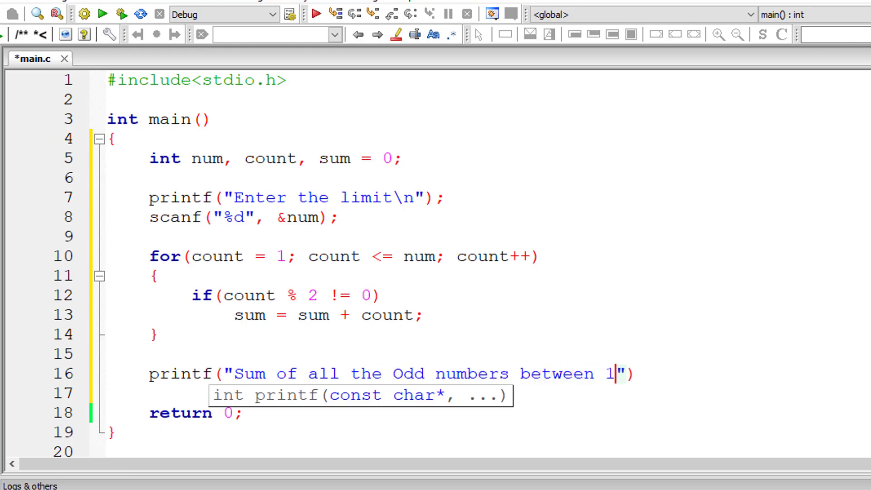
text(and %d is)
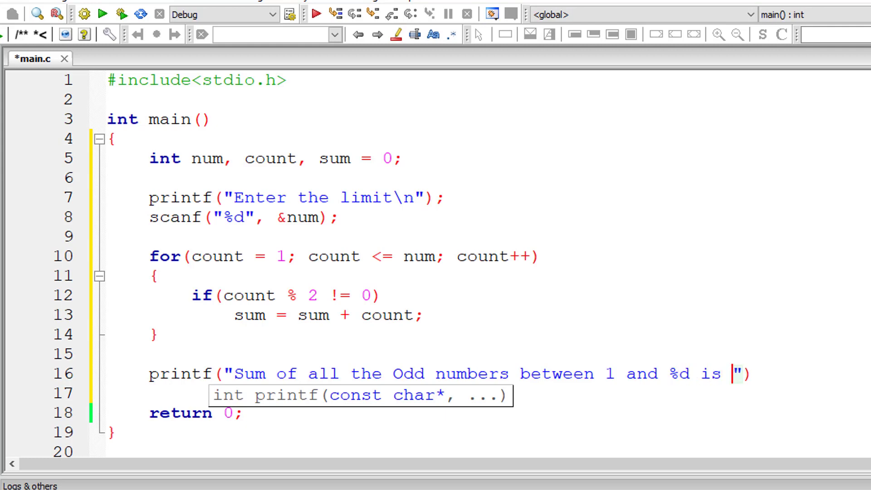
text(%d)
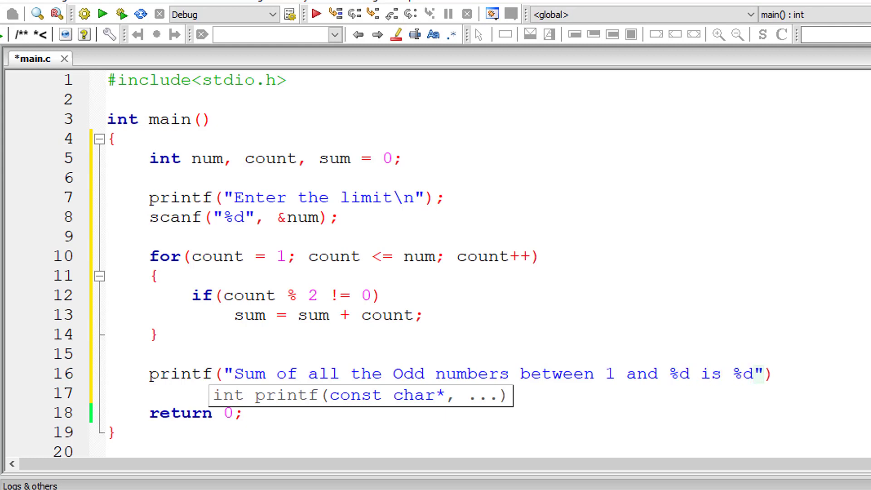
text(\n", nu)
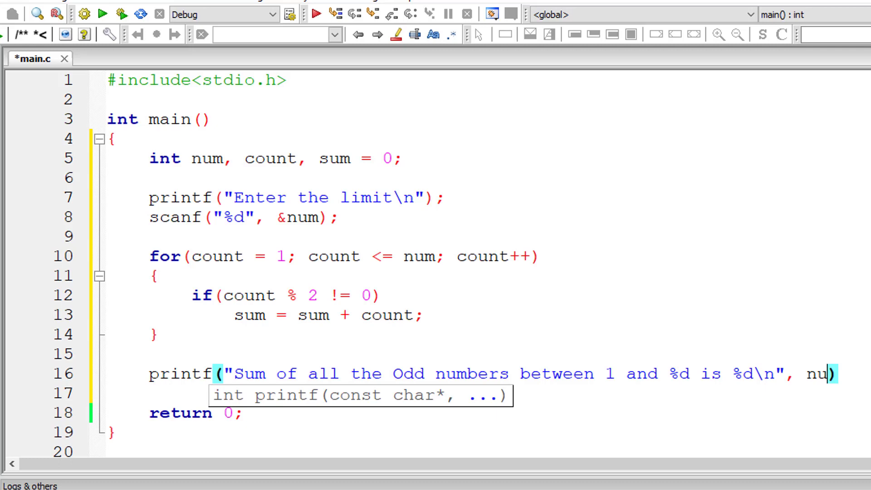
text(, sum)
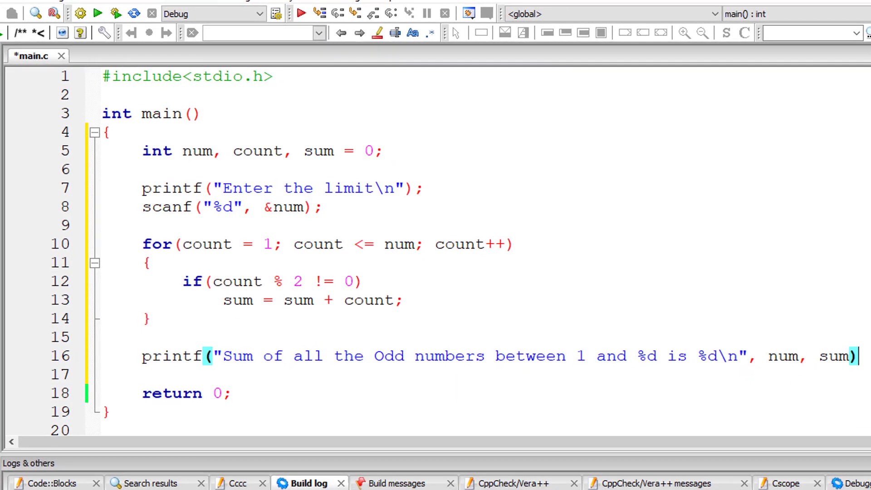
click(10, 14)
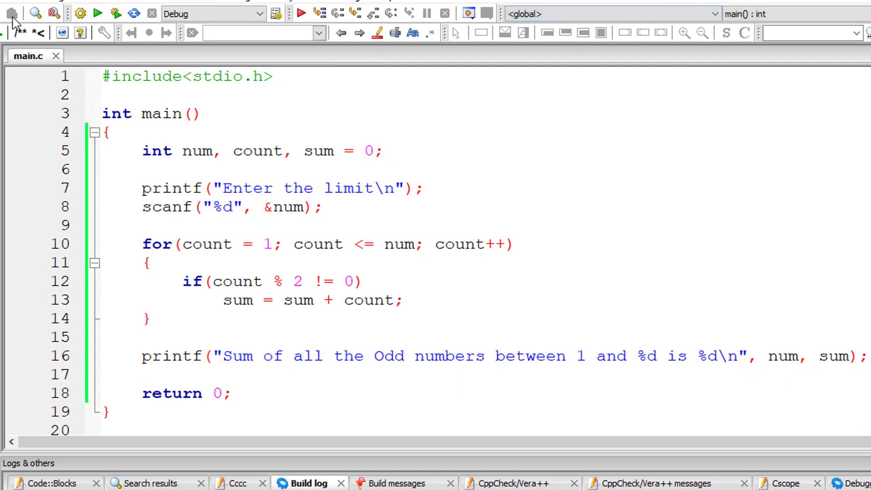
mouse_move(97, 14)
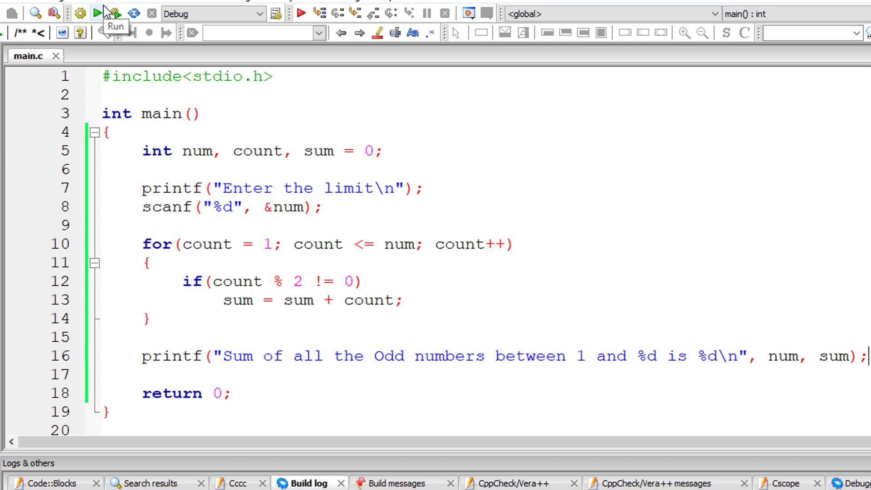
Build and run the program and enter 5 as the limit, getting a sum of 9
click(97, 14)
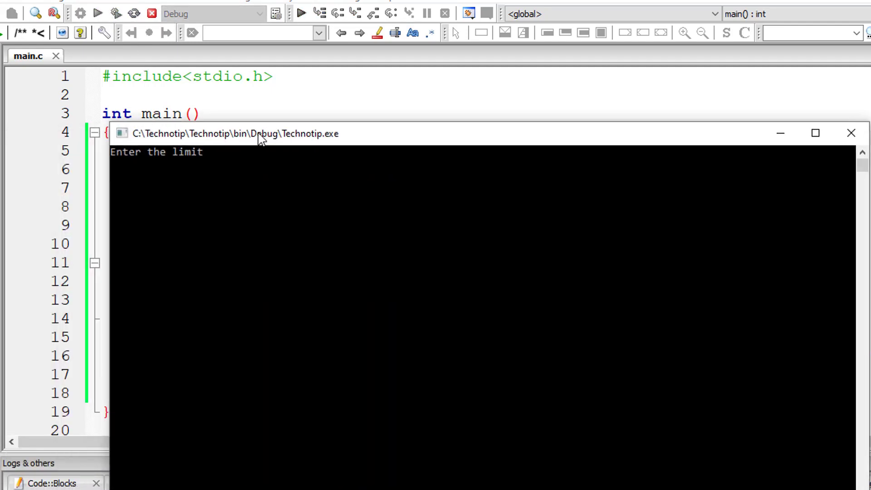
text(5)
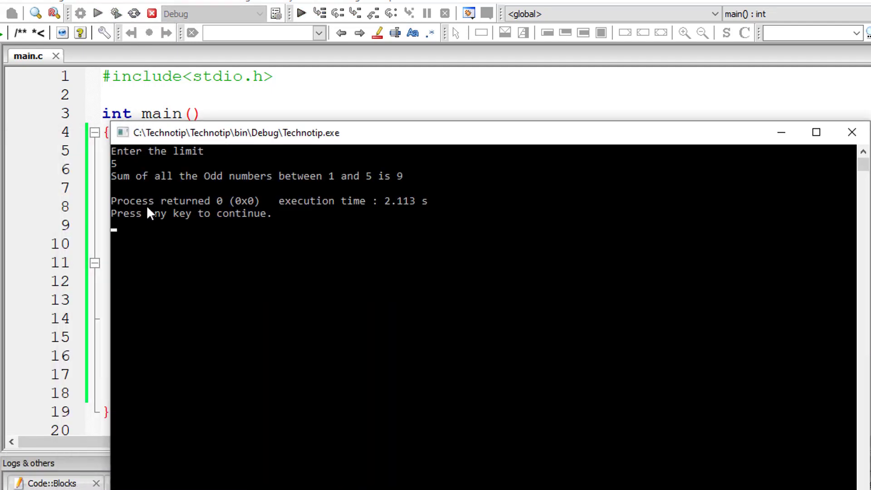
mouse_move(617, 164)
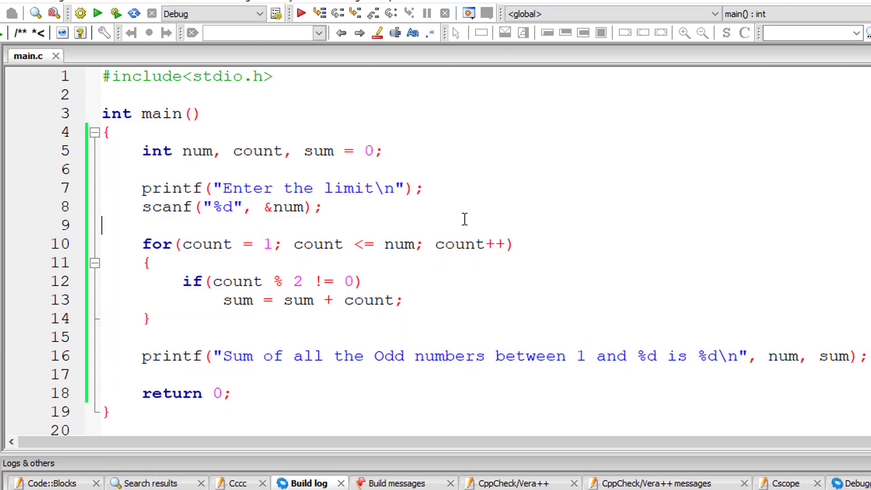
Add printf("Odd numbers from 1 to %d are:\n", num); before the for loop
text(printf("Odd numbers)
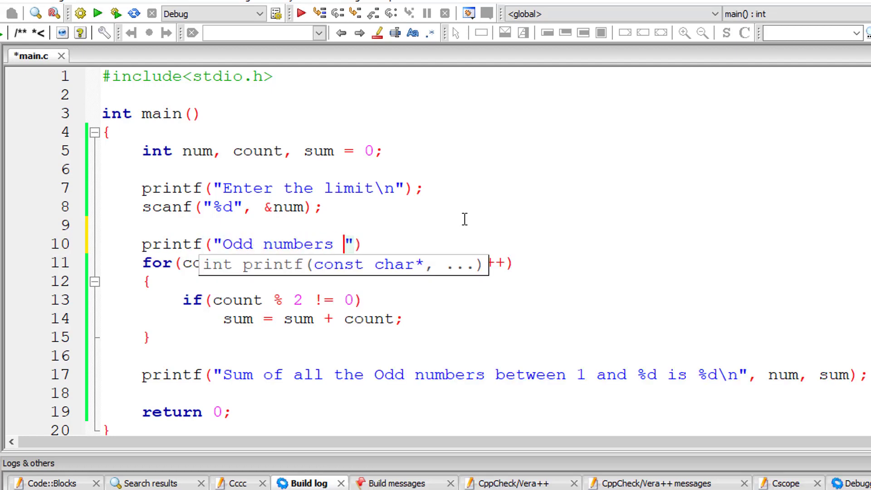
text(from 1 t)
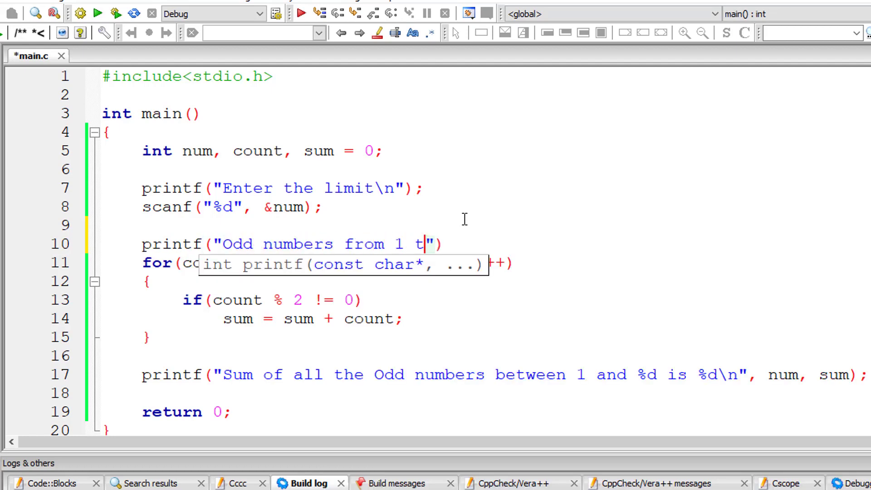
text(o %d are)
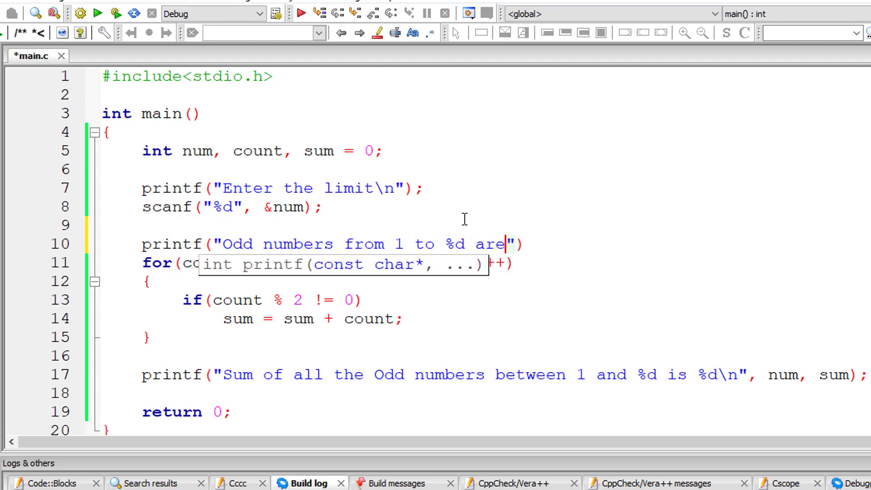
text(:\n)
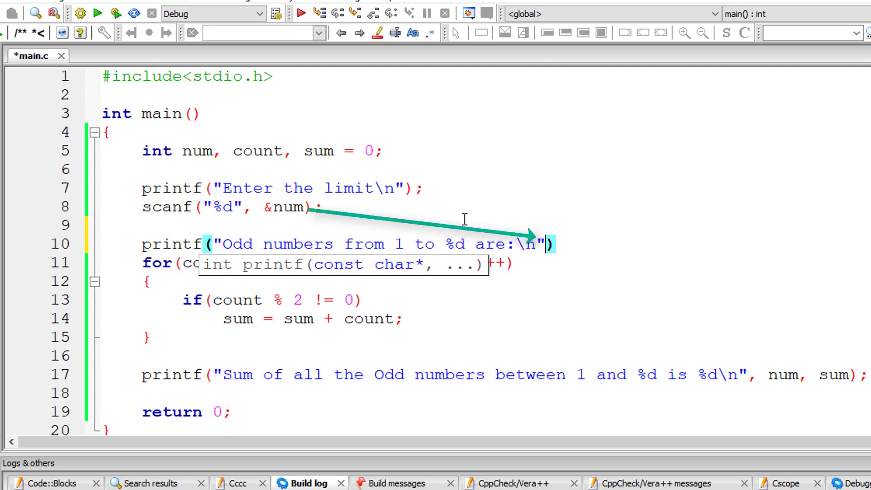
text(, num)
text({)
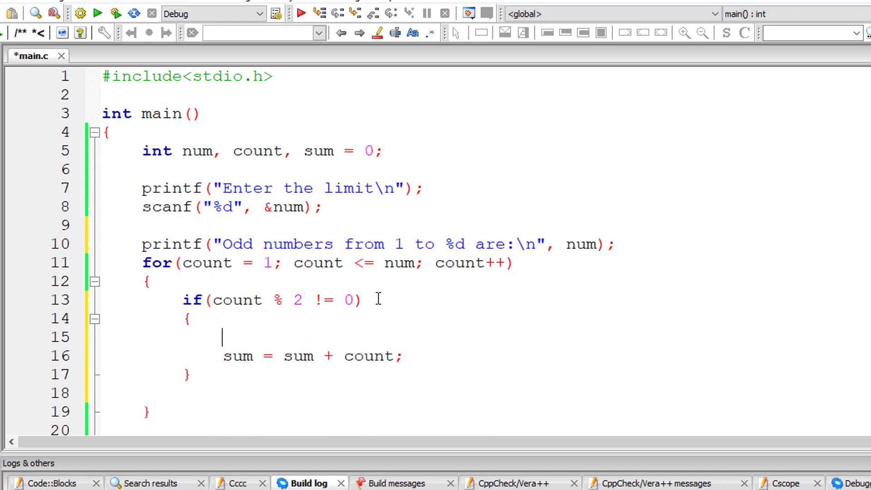
Print each odd count with printf("%d\n", count); inside the if block
text(printf()
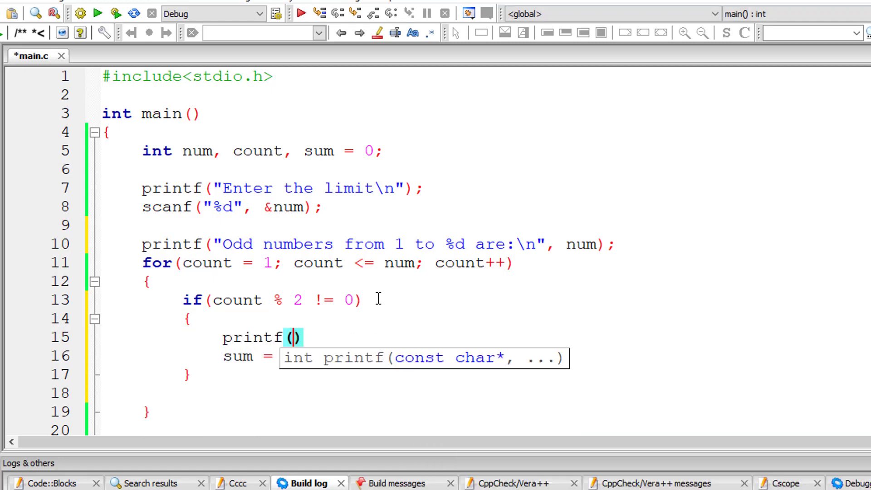
text("%d)
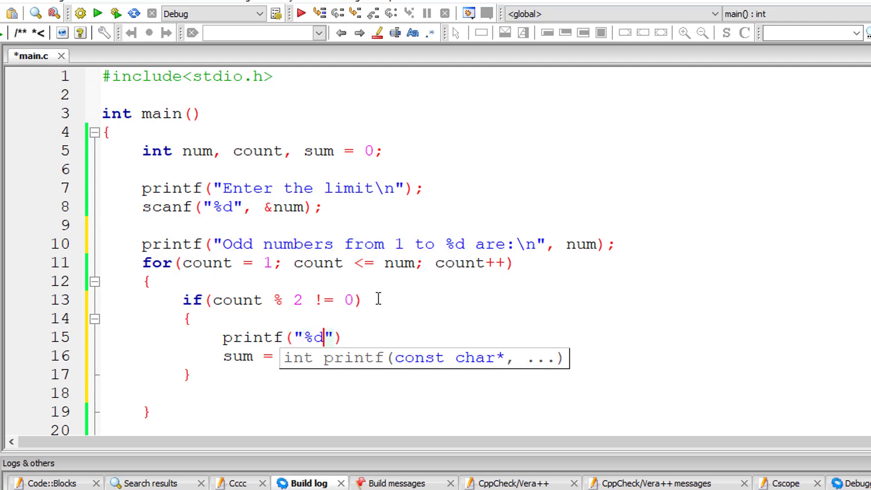
text(\n", count)
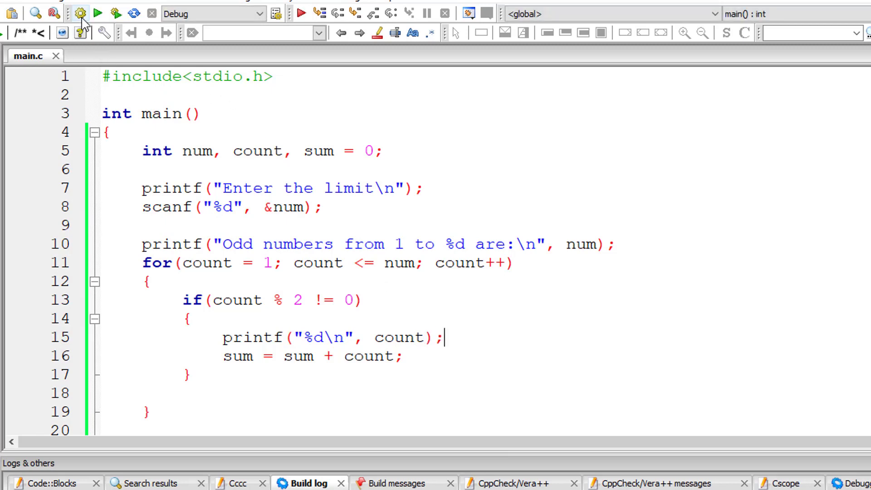
Build and run the updated program with limit 5, listing 1, 3, 5 and sum 9
click(98, 14)
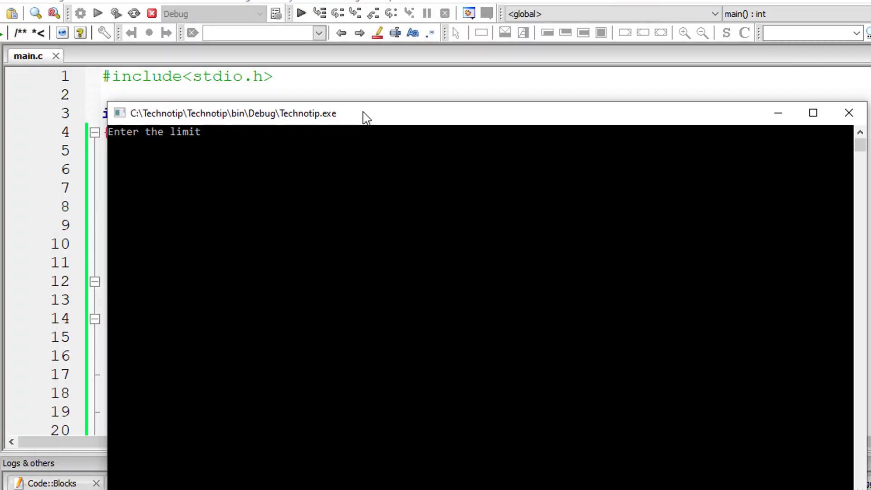
text(5)
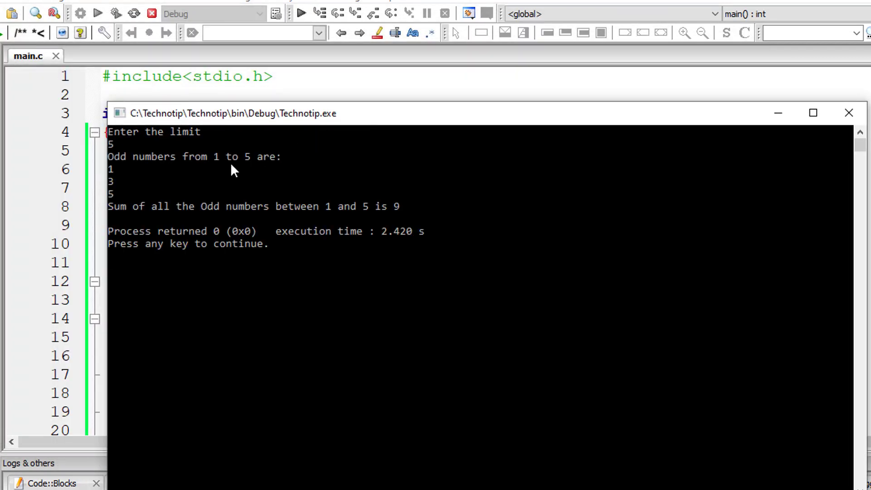
mouse_move(121, 184)
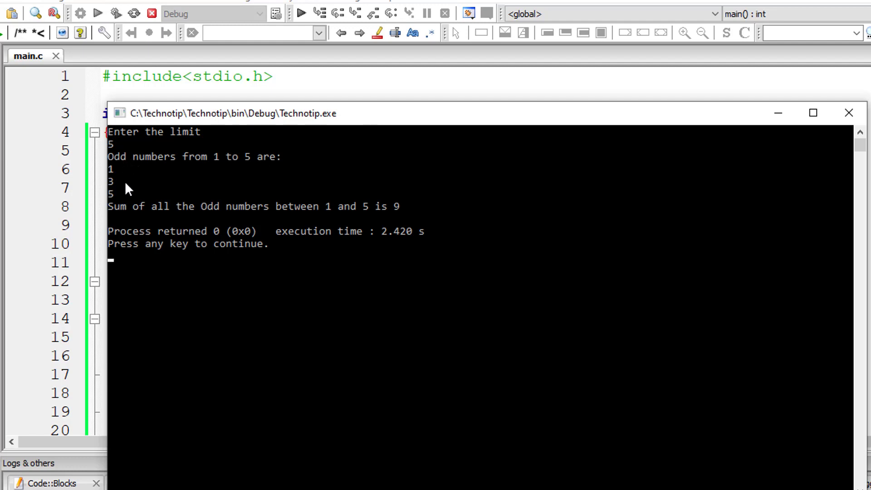
mouse_move(399, 228)
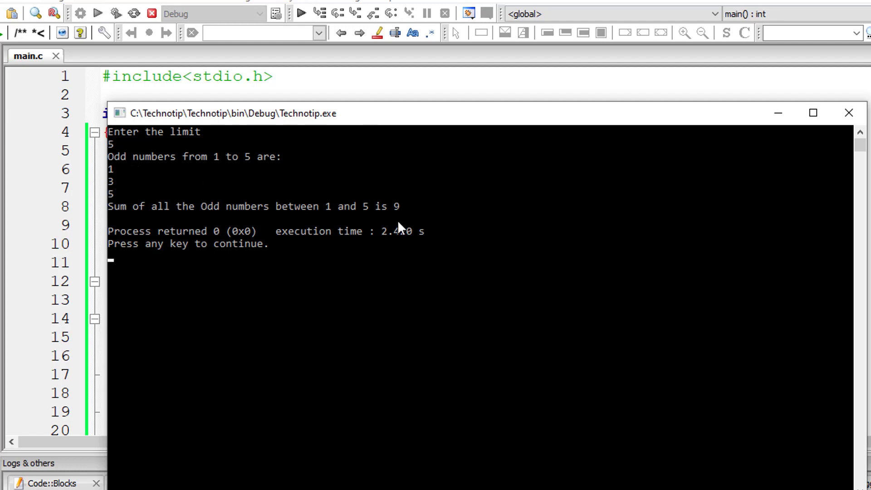
Close the previous console so the program can be rerun with limit 10
click(848, 113)
text(10)
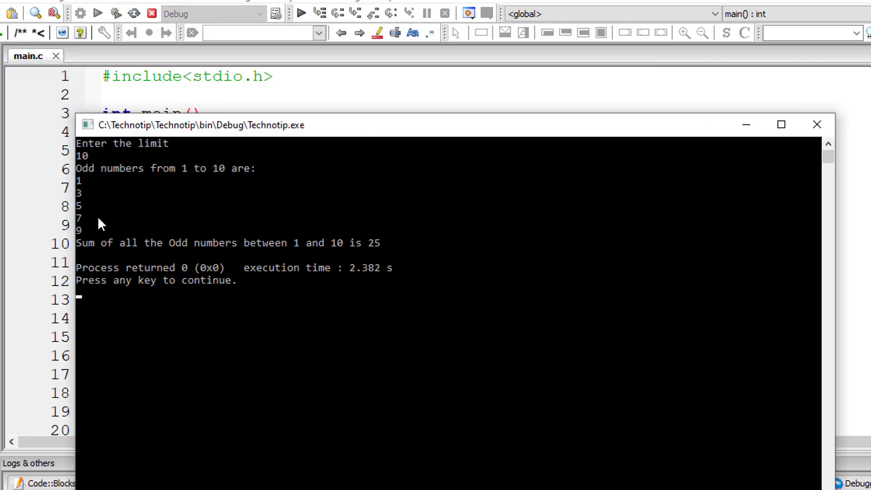
mouse_move(275, 254)
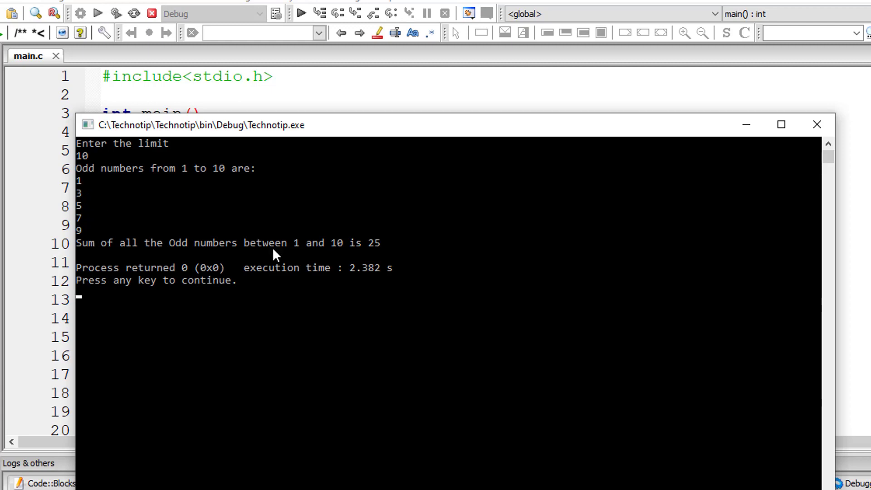